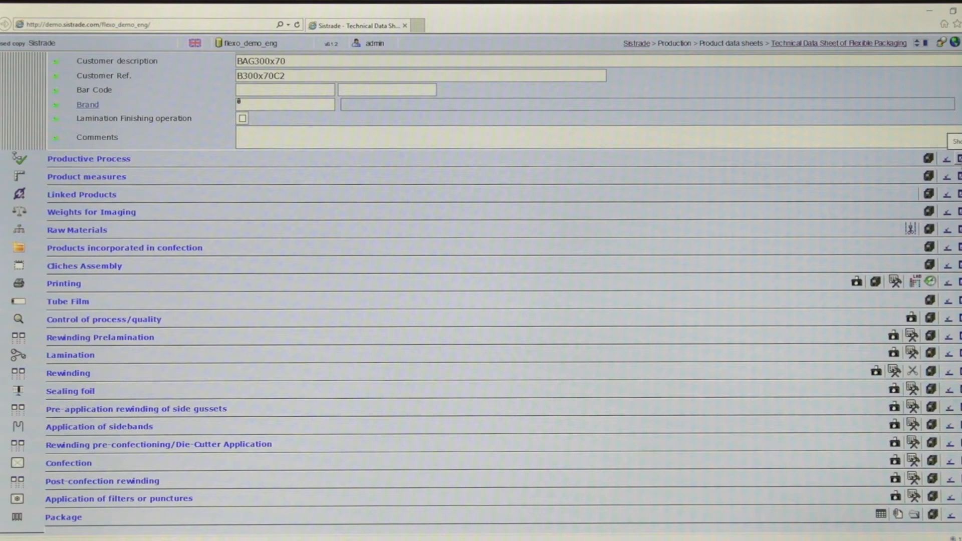
Open the Raw Material Family list from the Raw Materials section lookup
{"action": "left_click", "coordinate": [88, 158]}
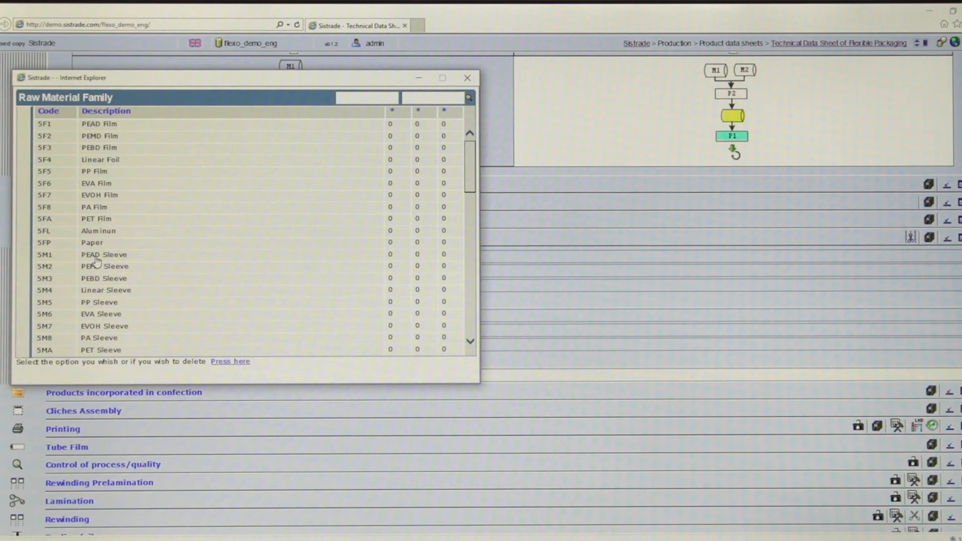
Dismiss the family list and enter Red as the first printing colour
{"action": "left_click", "coordinate": [99, 135]}
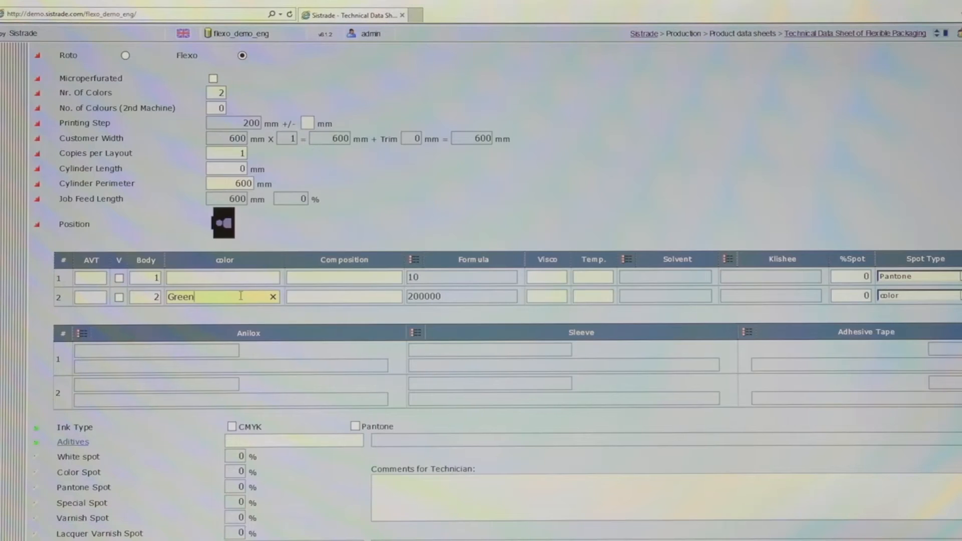
{"action": "left_click", "coordinate": [222, 277]}
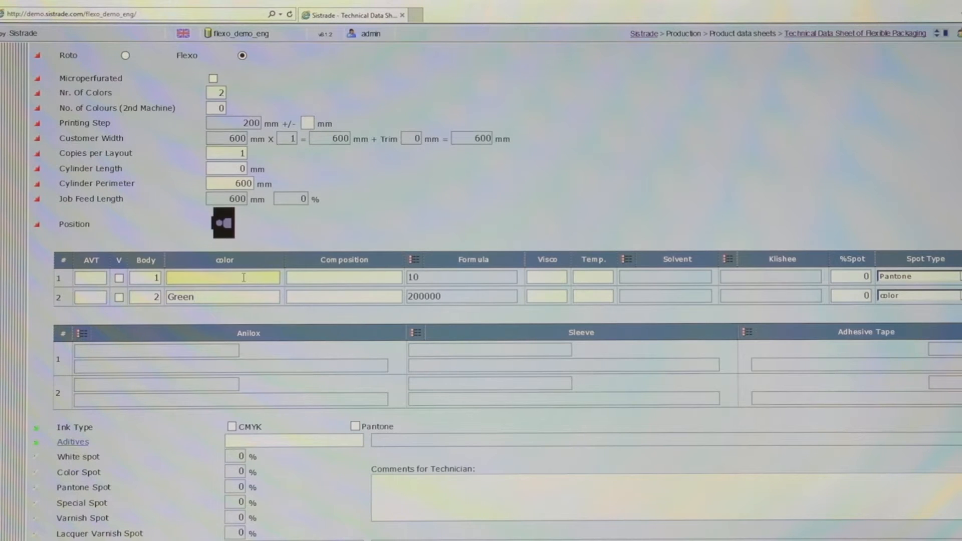
{"action": "type", "text": "Red"}
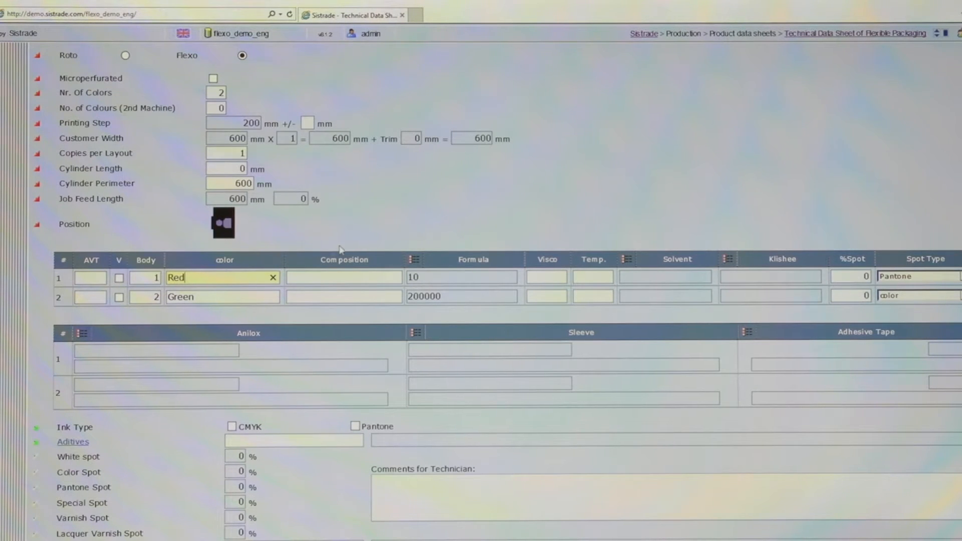
Choose Imp02 Comexi F4 as the printing stage resource
{"action": "scroll", "scroll_direction": "down", "scroll_amount": 3}
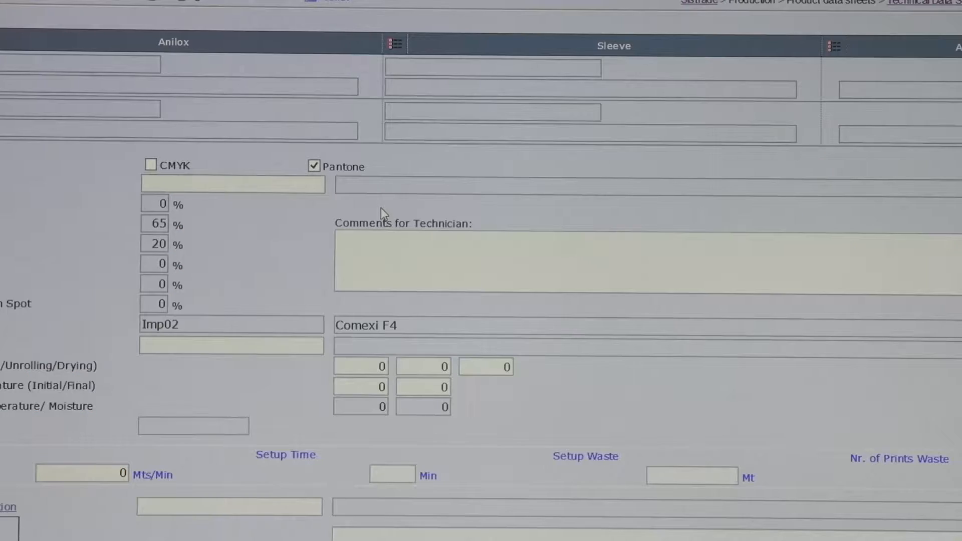
{"action": "mouse_move", "coordinate": [96, 351]}
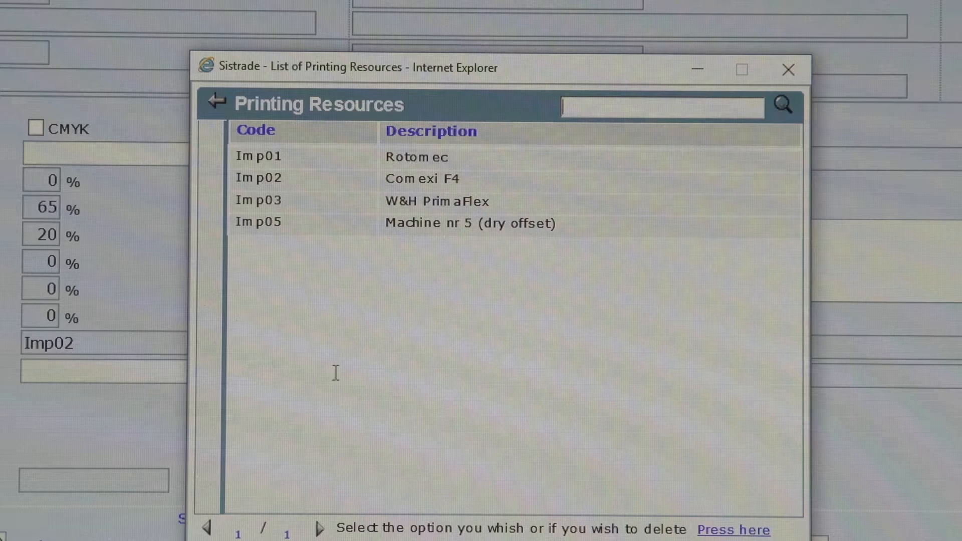
{"action": "left_click", "coordinate": [258, 177]}
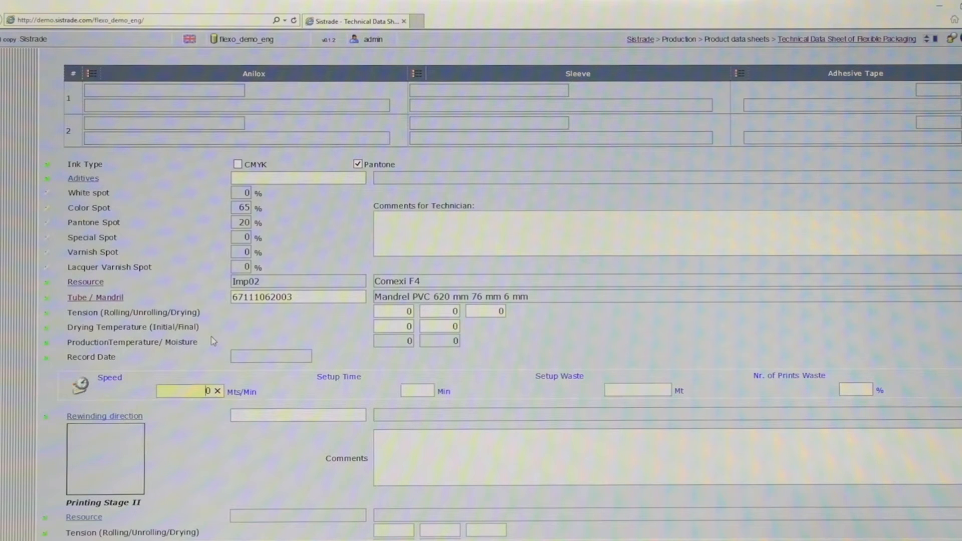
Expand the Rewinding stage and scroll to its sizes and Elba 1200 resource fields
{"action": "scroll", "scroll_direction": "down", "scroll_amount": 3}
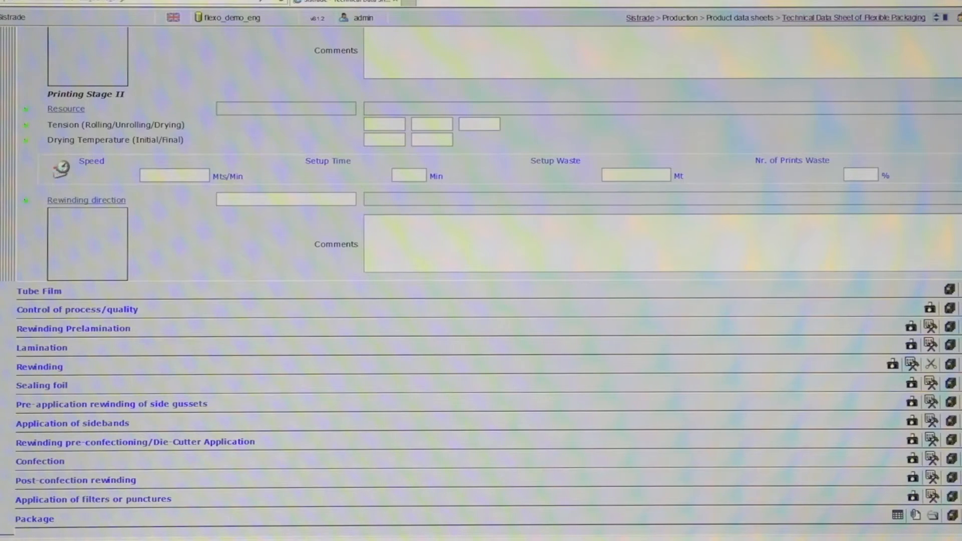
{"action": "left_click", "coordinate": [39, 366]}
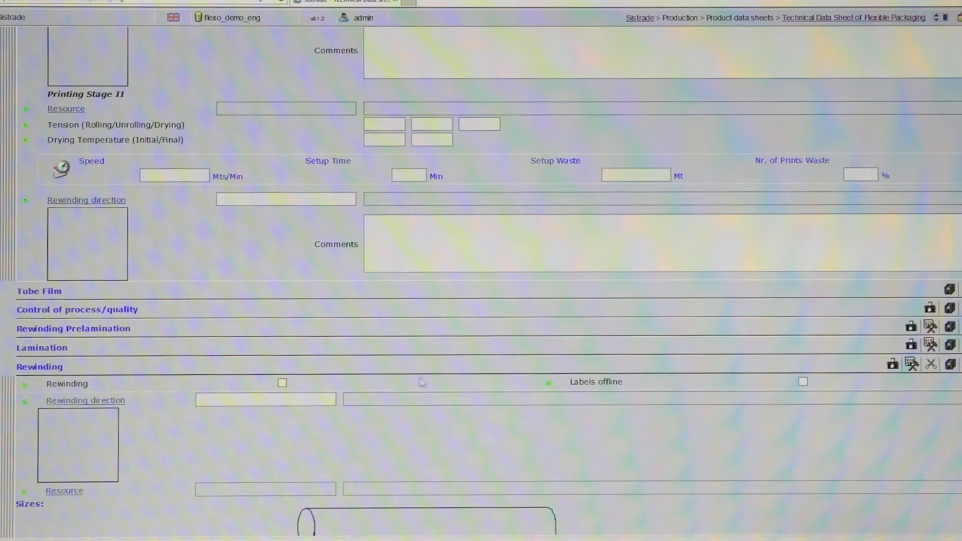
{"action": "scroll", "scroll_direction": "down", "scroll_amount": 3}
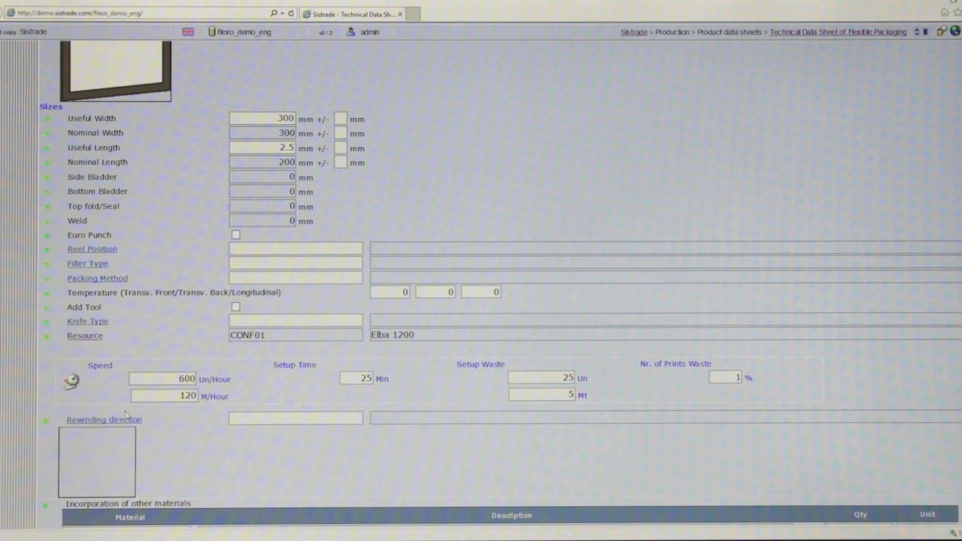
Open the Selection of Rewinding Direction popup and browse the winding directions
{"action": "left_click", "coordinate": [103, 419]}
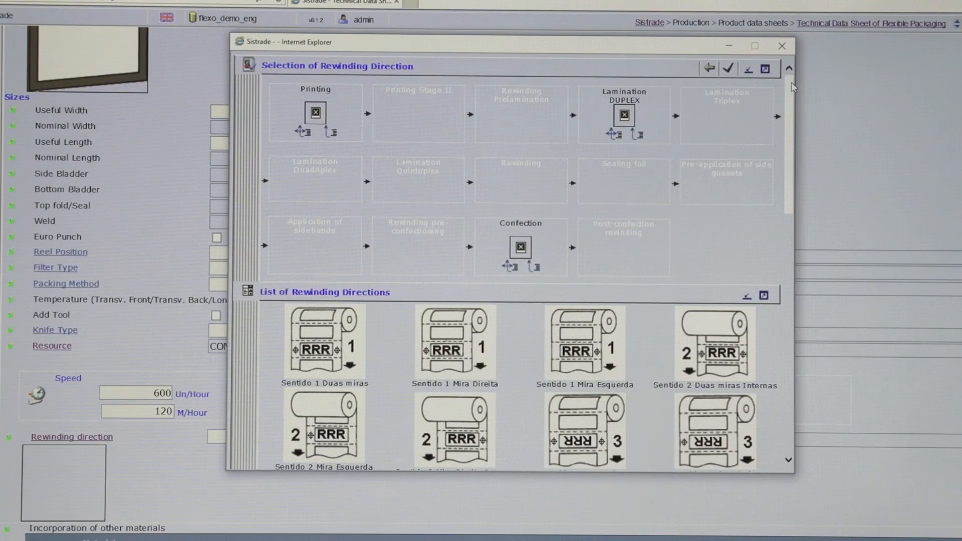
{"action": "scroll", "scroll_direction": "down", "scroll_amount": 3}
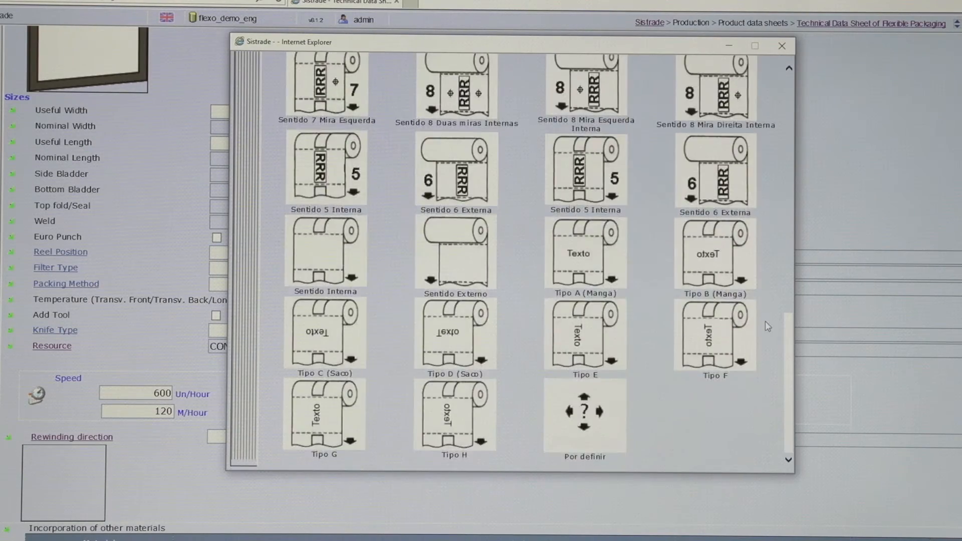